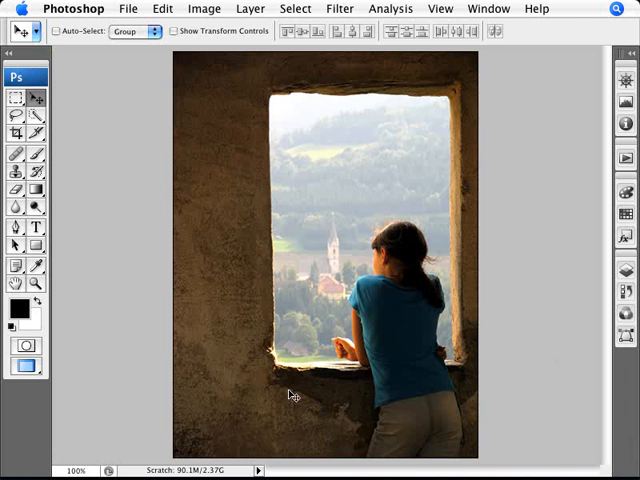
mouse_move(248, 410)
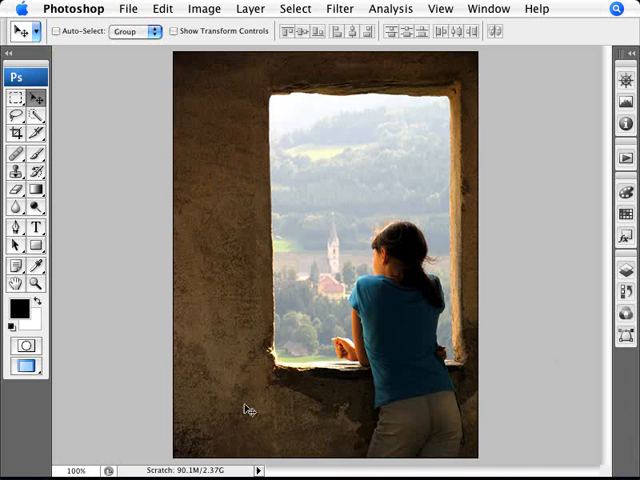
mouse_move(280, 444)
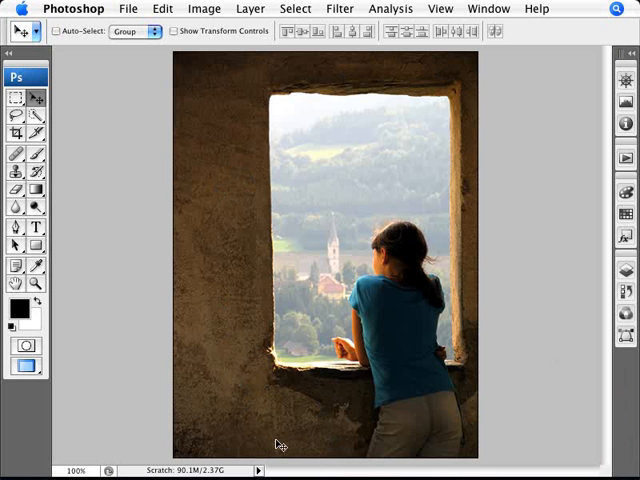
mouse_move(248, 442)
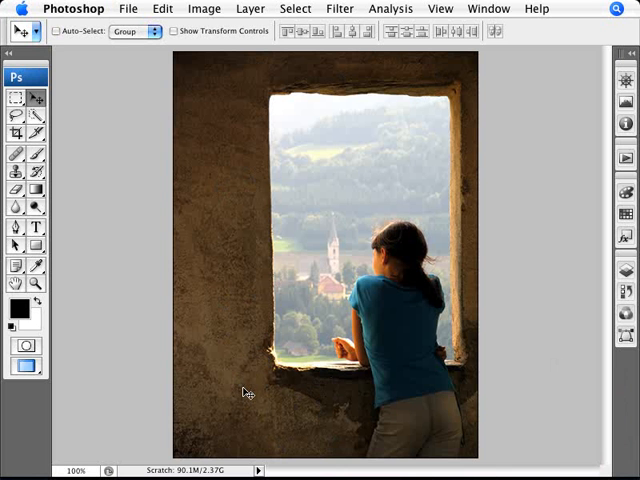
mouse_move(400, 388)
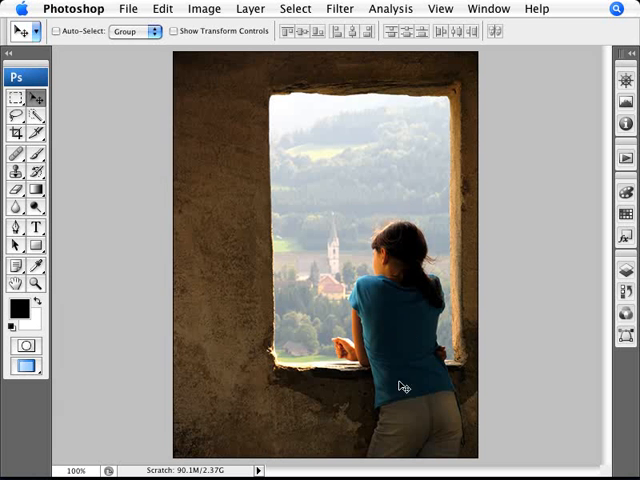
mouse_move(408, 378)
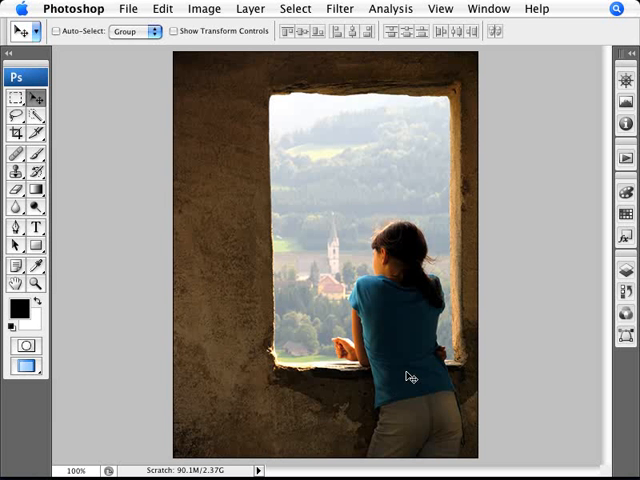
mouse_move(396, 404)
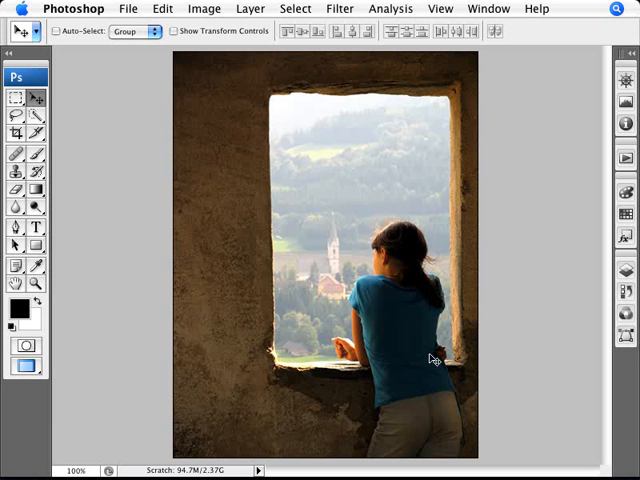
mouse_move(420, 240)
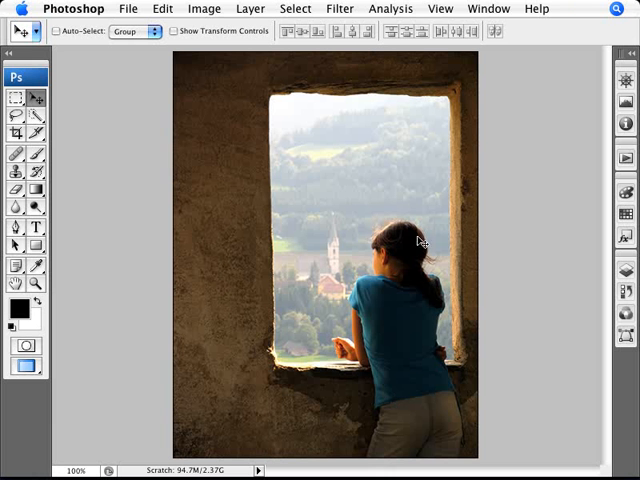
mouse_move(384, 416)
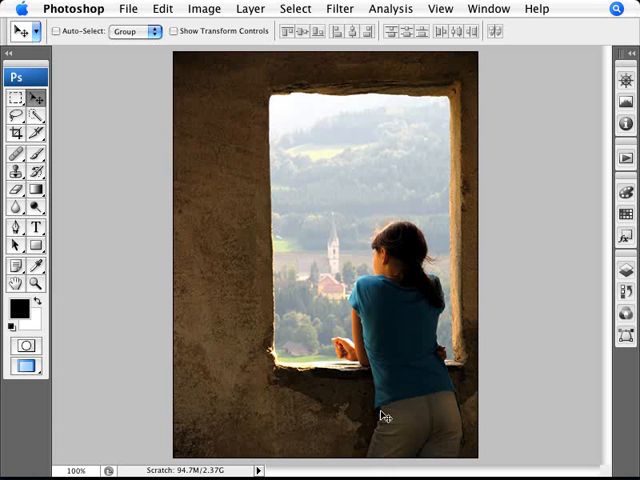
mouse_move(290, 232)
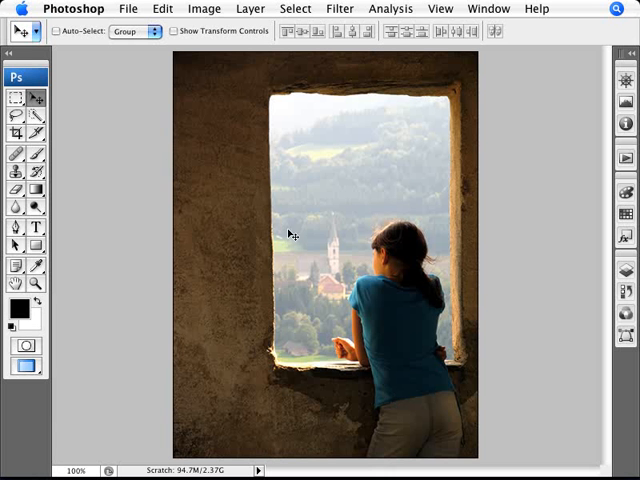
mouse_move(340, 10)
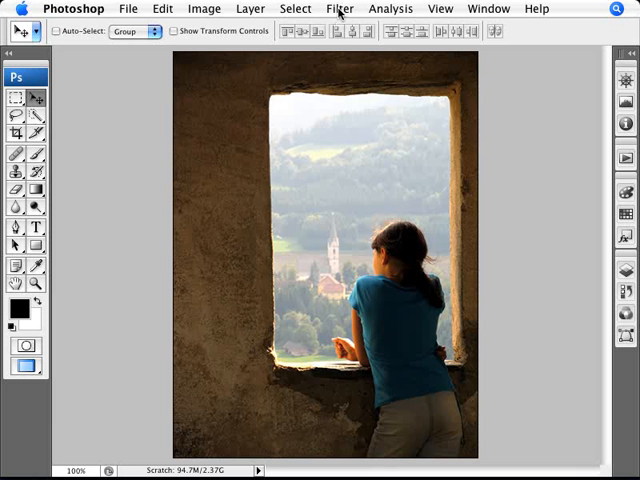
Start the Extract filter and trace the girl's outline up her leg and side with the Edge Highlighter
left_click(338, 8)
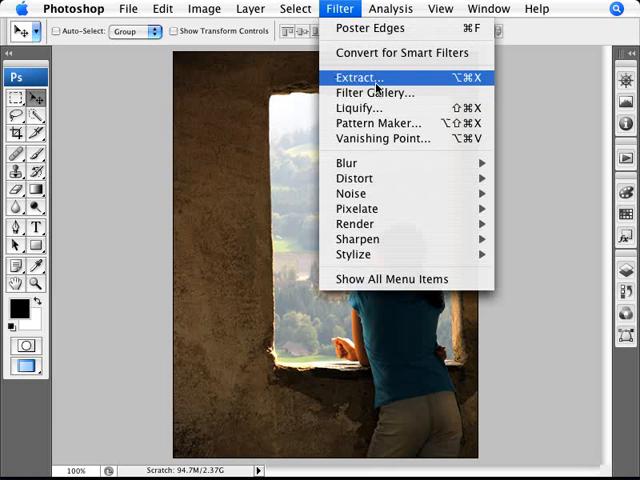
left_click(356, 76)
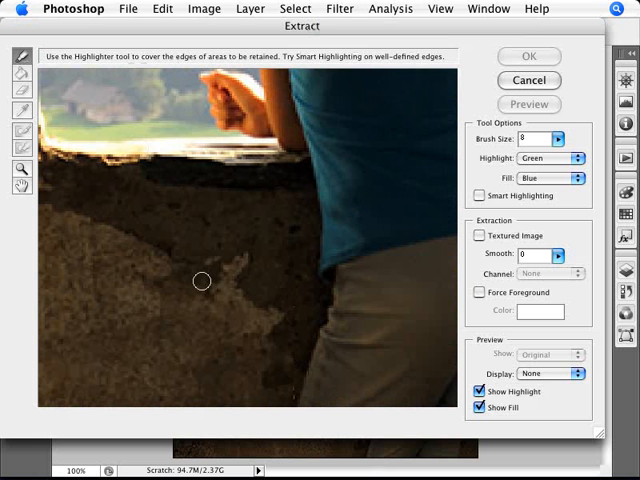
mouse_move(296, 402)
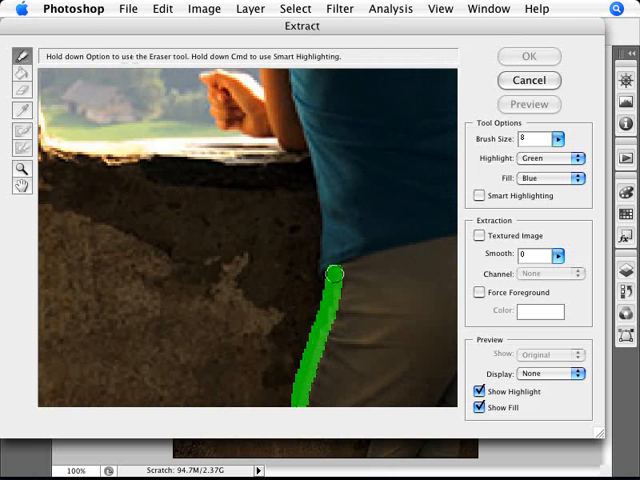
left_click_drag(332, 278, 322, 228)
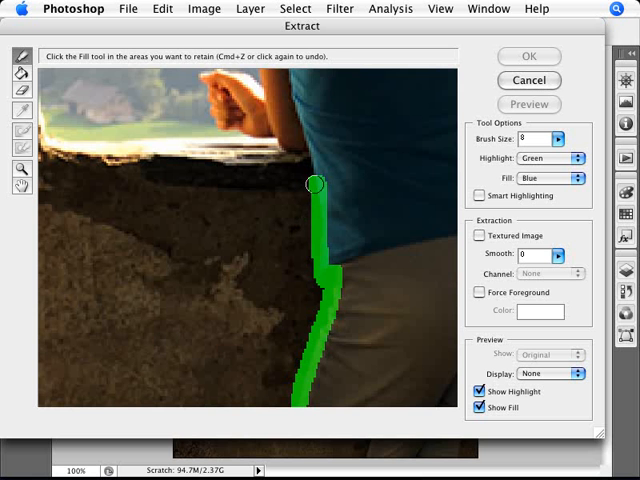
left_click_drag(316, 184, 256, 138)
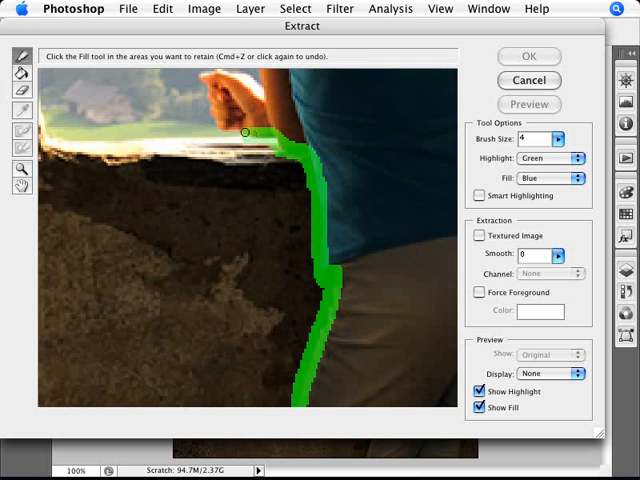
mouse_move(216, 116)
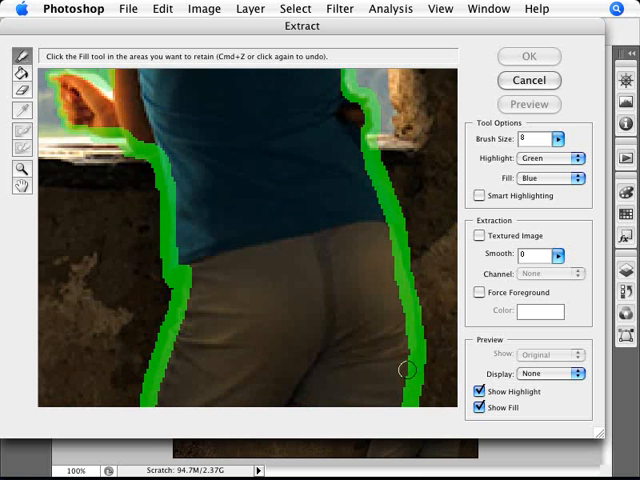
mouse_move(36, 96)
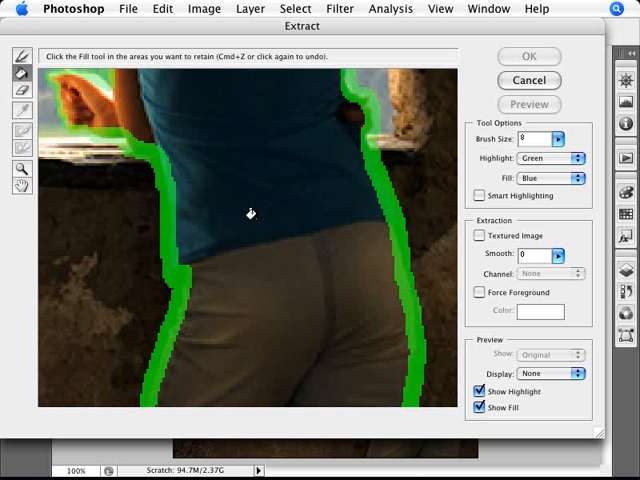
Fill the traced girl as the area to keep and apply the extraction
left_click(260, 210)
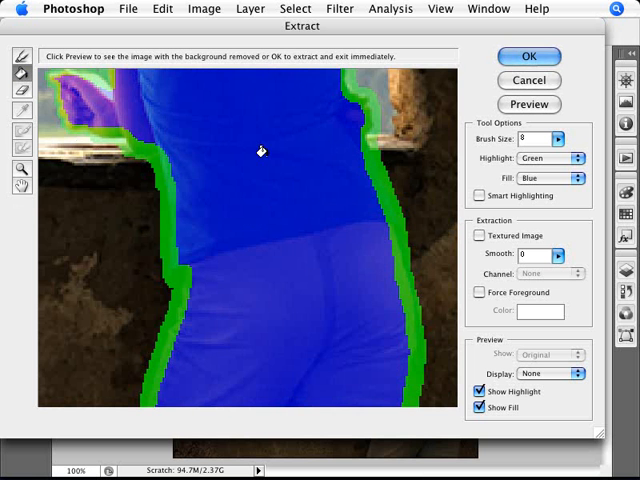
left_click(528, 56)
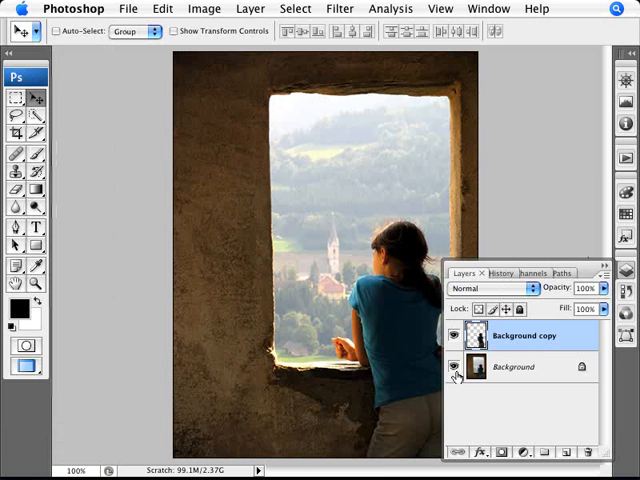
Hide the original Background layer so only the cut-out girl shows on transparency
left_click(456, 368)
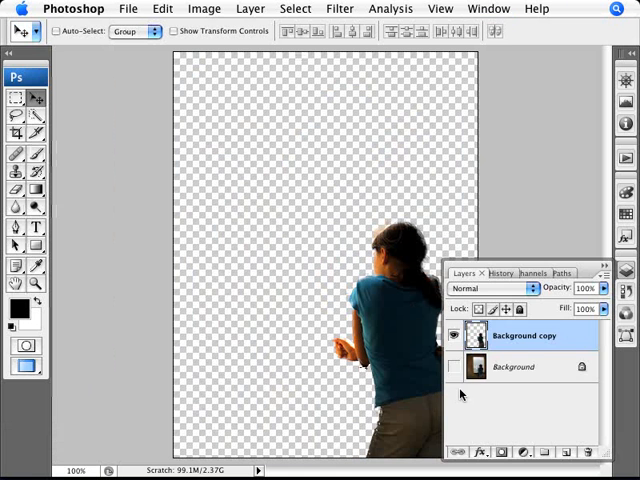
left_click(458, 366)
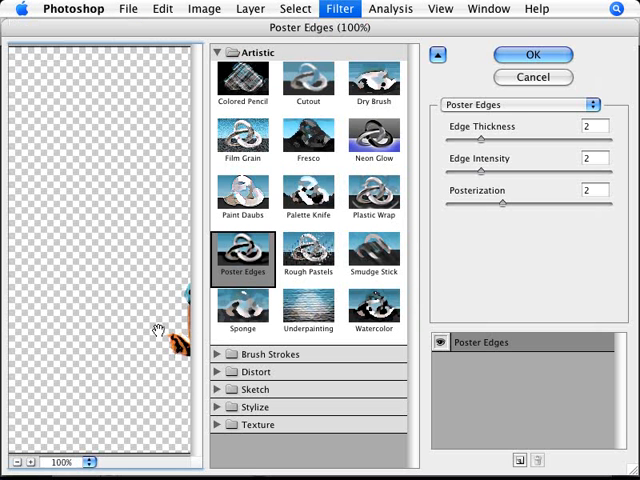
Zoom the Poster Edges preview on the girl and set the posterization level to 2
left_click(244, 256)
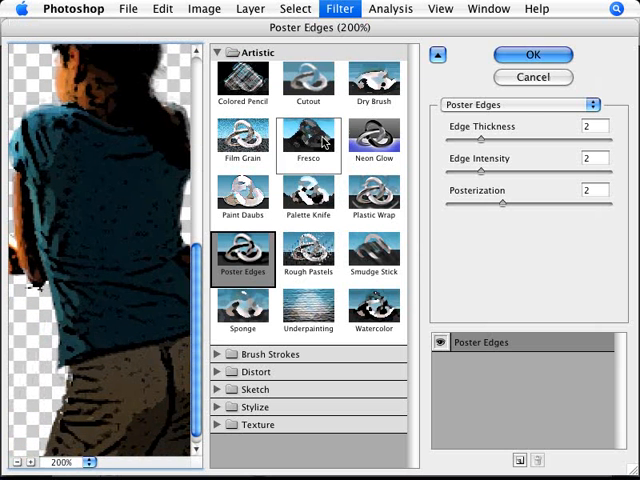
mouse_move(480, 216)
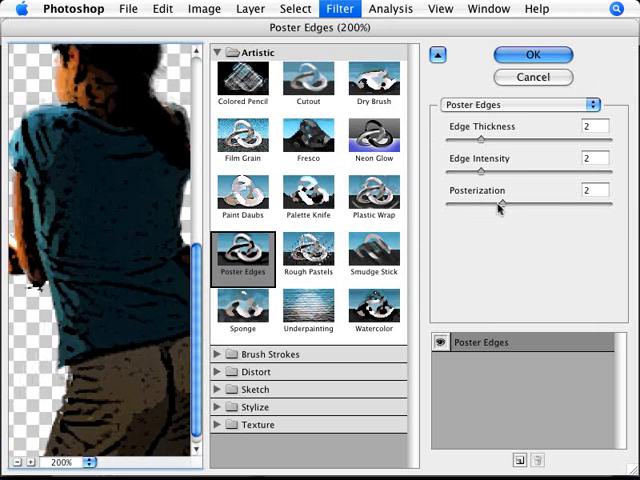
left_click_drag(504, 204, 610, 204)
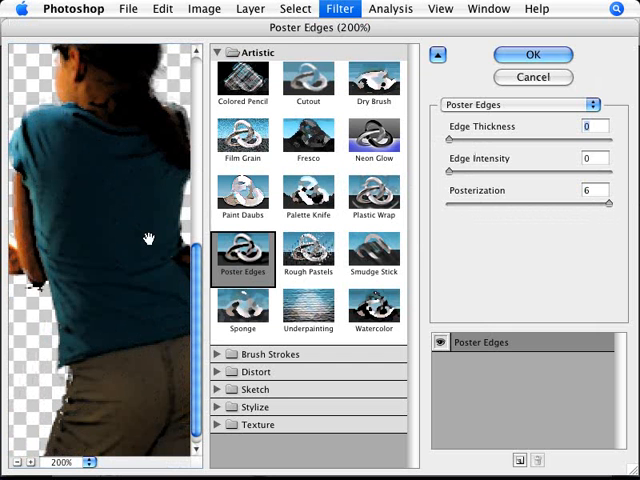
mouse_move(204, 248)
type("0")
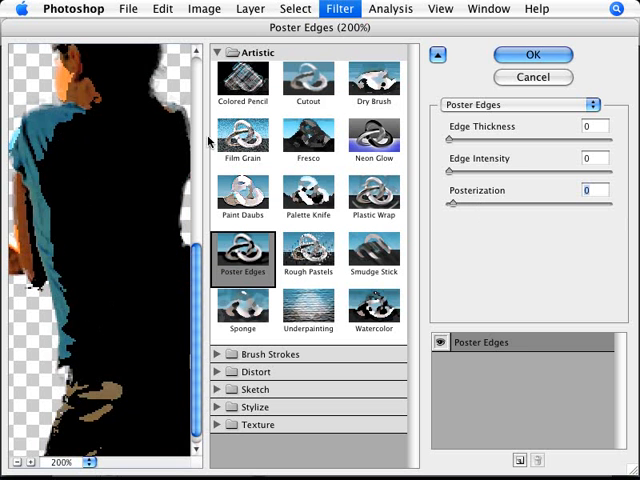
mouse_move(68, 156)
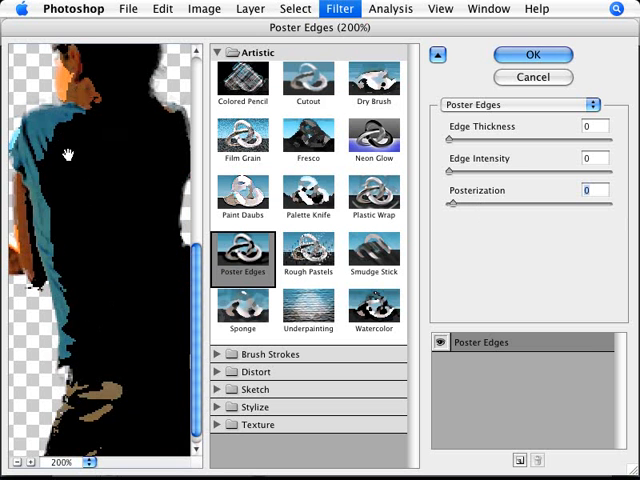
mouse_move(464, 204)
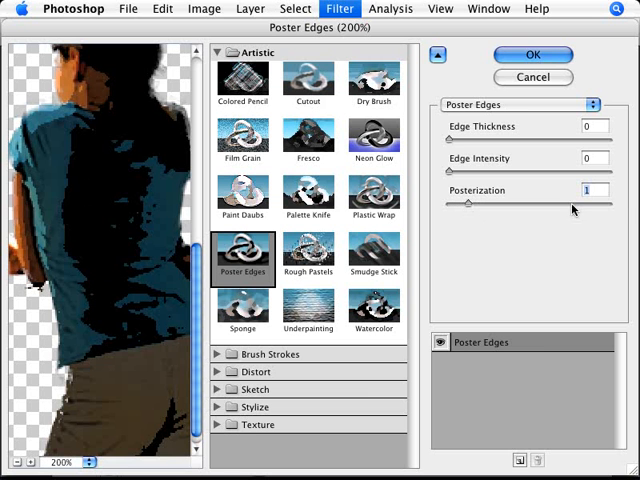
left_click_drag(470, 204, 490, 204)
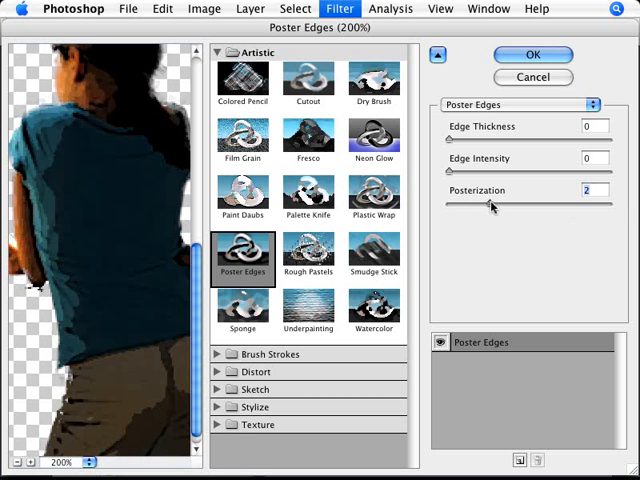
mouse_move(132, 264)
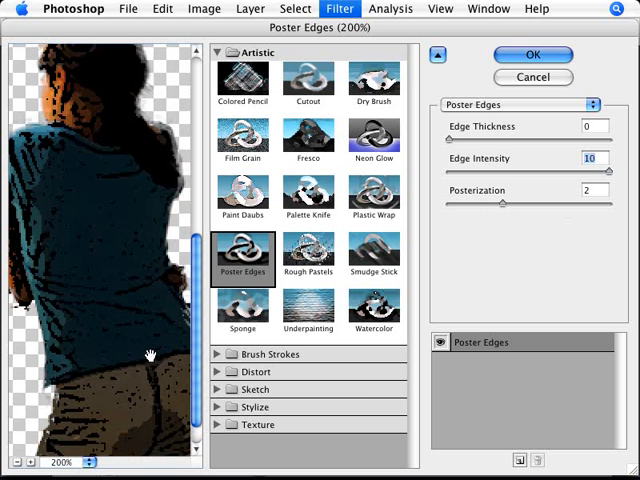
mouse_move(78, 410)
type("2")
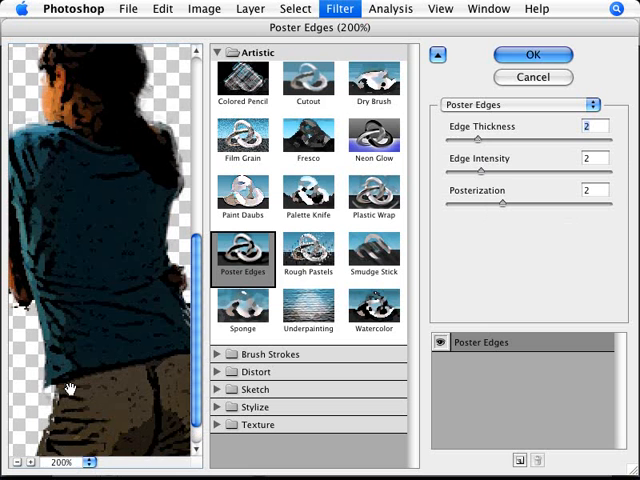
mouse_move(112, 430)
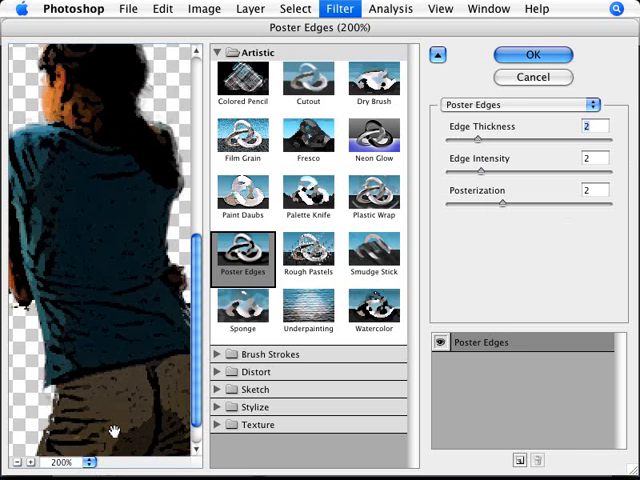
mouse_move(550, 132)
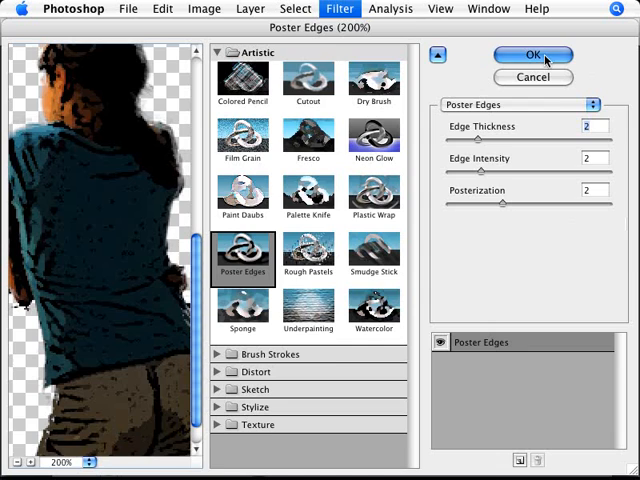
Apply the Poster Edges filter with thickness, intensity and posterization at 2
left_click(532, 56)
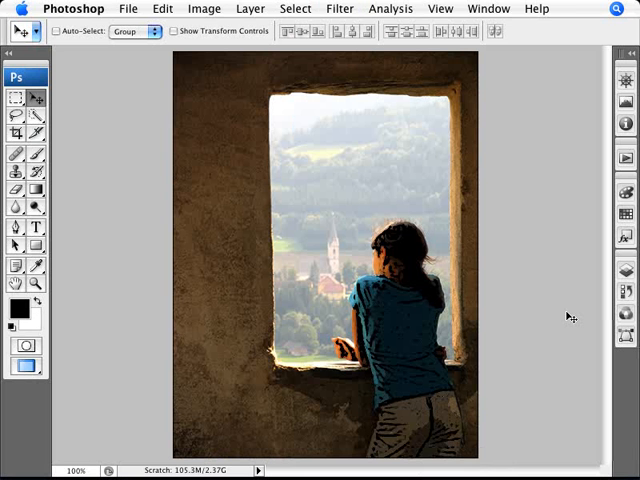
mouse_move(460, 468)
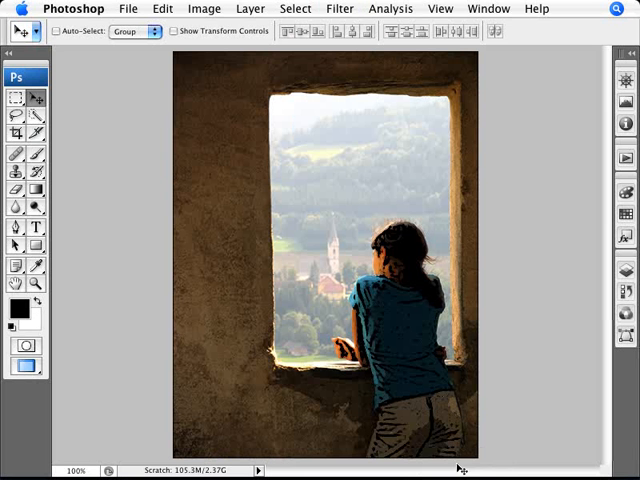
mouse_move(388, 218)
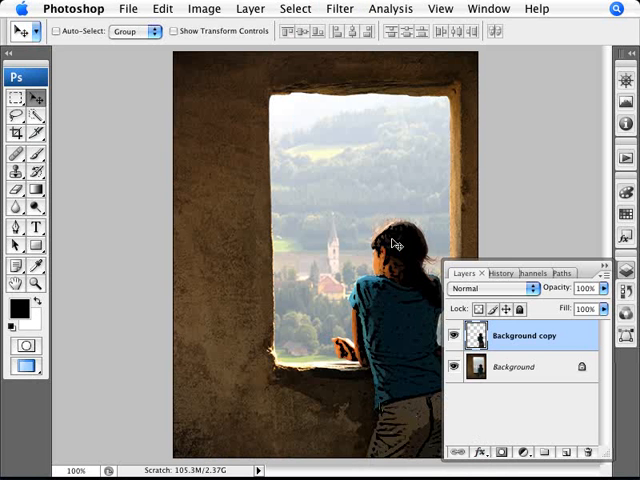
mouse_move(496, 348)
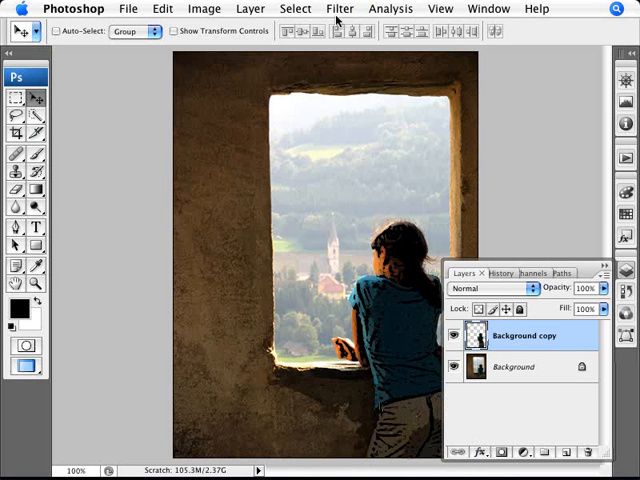
left_click(484, 452)
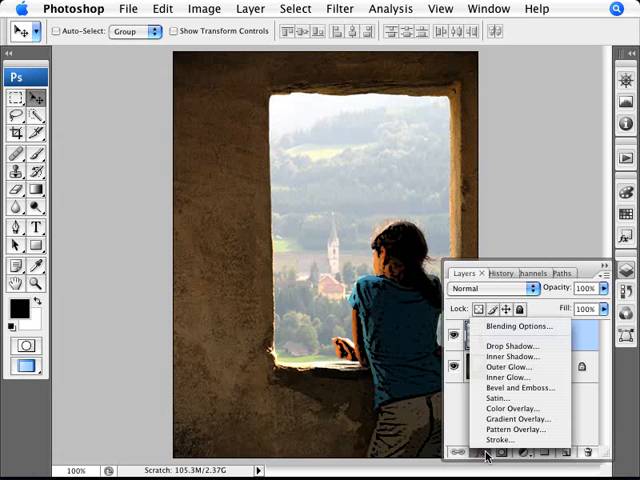
left_click(500, 440)
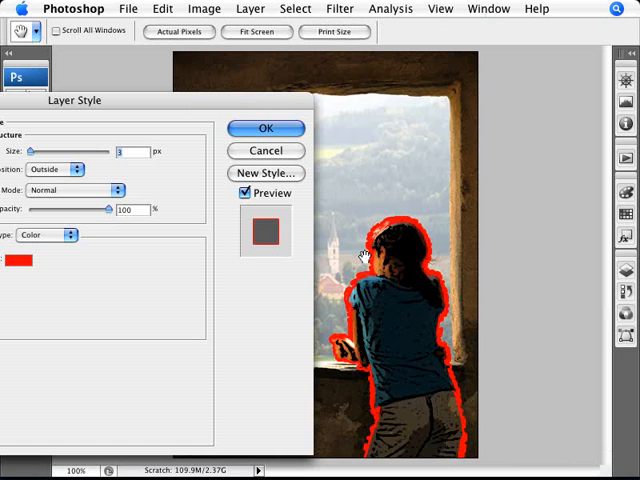
mouse_move(378, 376)
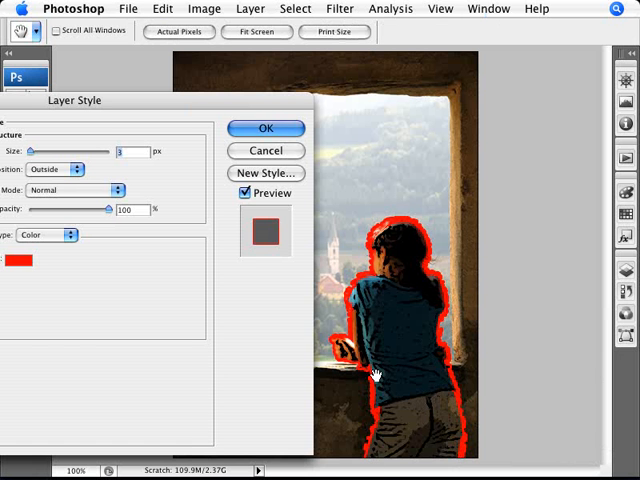
mouse_move(370, 250)
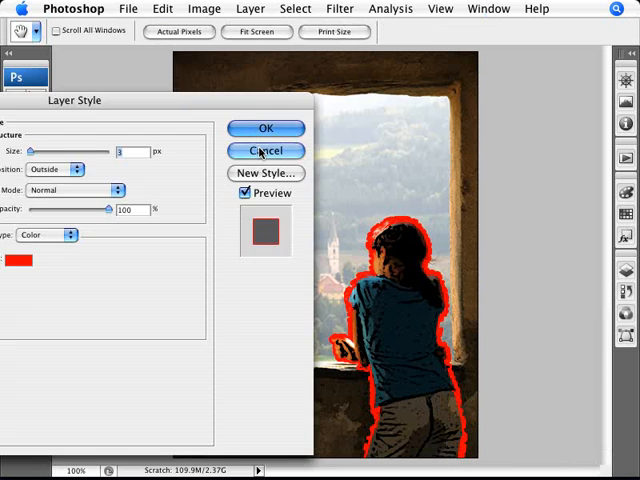
left_click(264, 150)
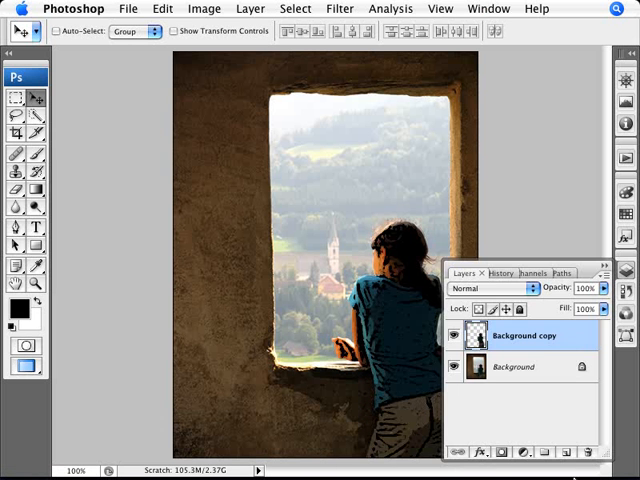
Load the girl's layer outline as a selection and bring up its Refine Edge settings
left_click(548, 452)
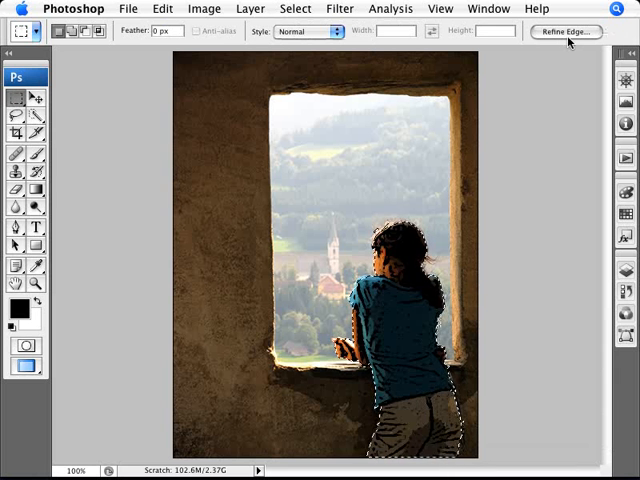
left_click(564, 32)
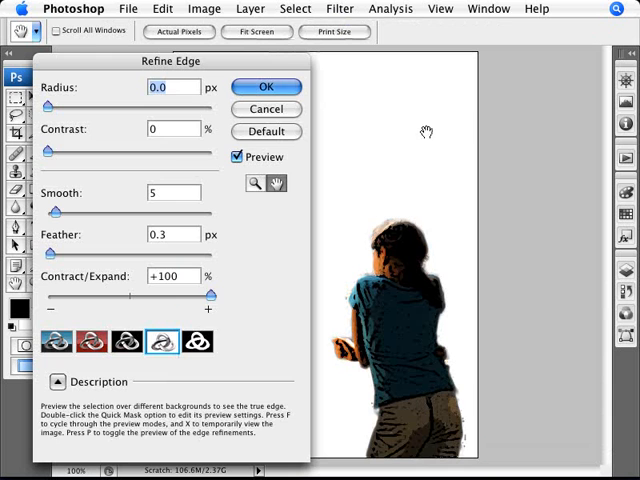
Preview the girl's selection as a white mask on black in Refine Edge
left_click_drag(210, 296, 124, 296)
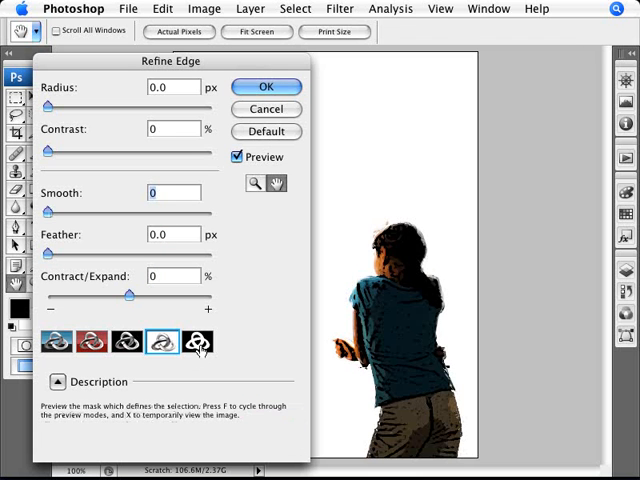
left_click(196, 342)
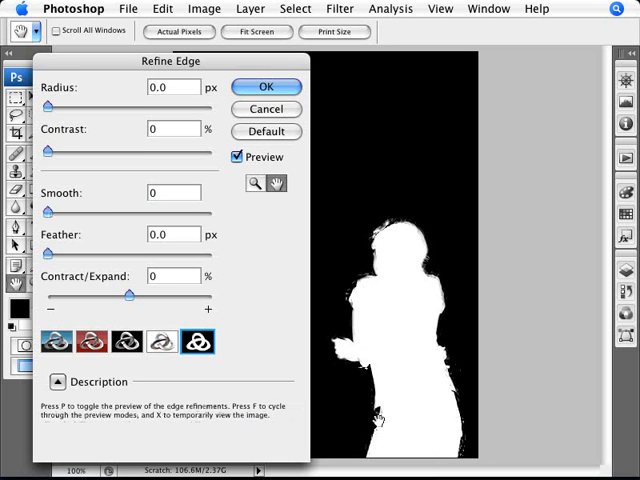
mouse_move(368, 292)
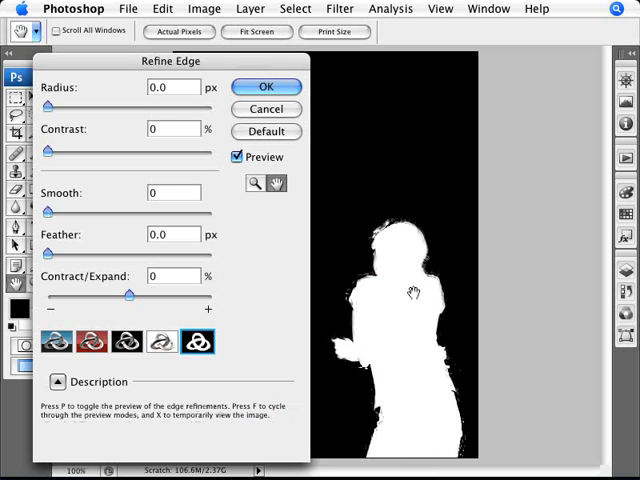
mouse_move(368, 352)
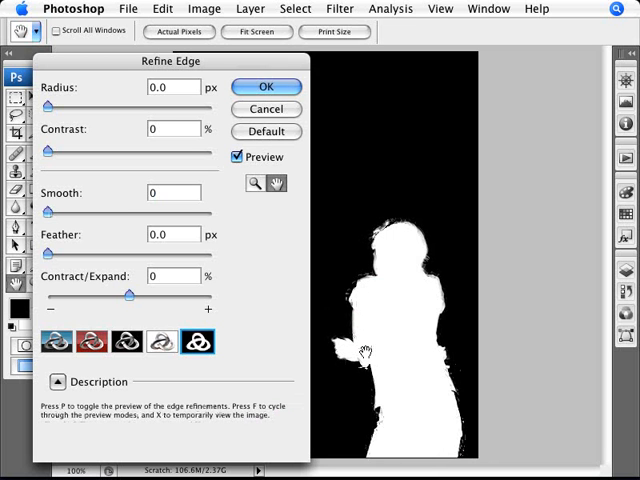
mouse_move(340, 356)
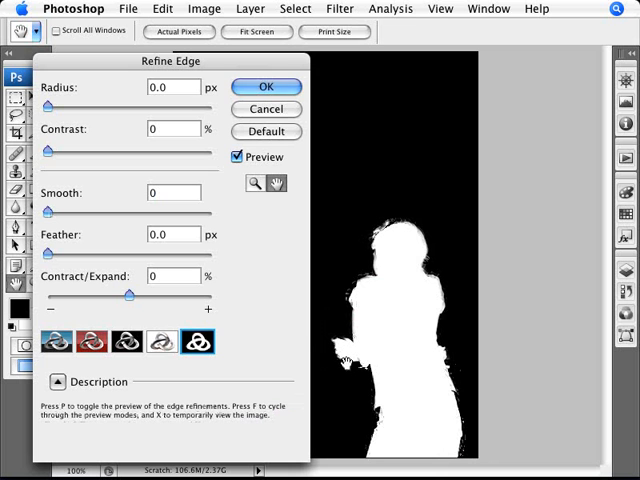
mouse_move(350, 300)
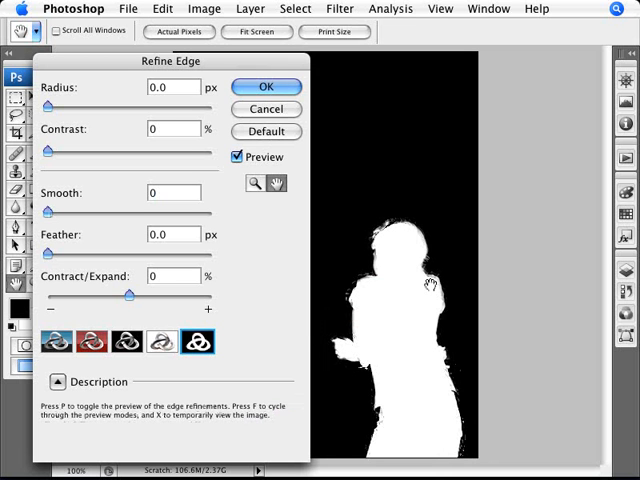
mouse_move(436, 296)
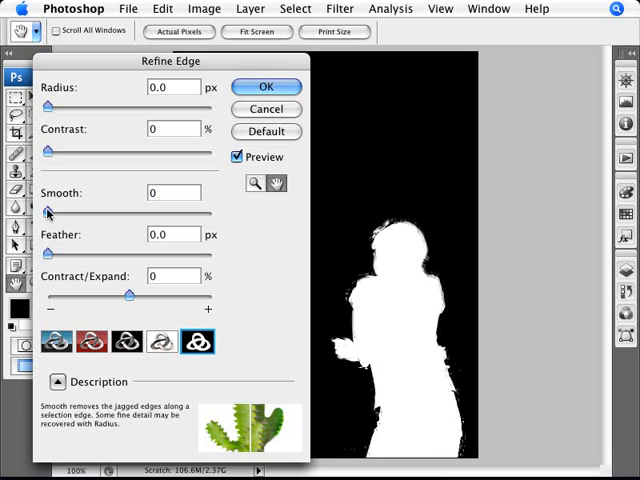
Raise the selection edge Contrast to 51 for a crisper silhouette
left_click_drag(52, 150, 116, 150)
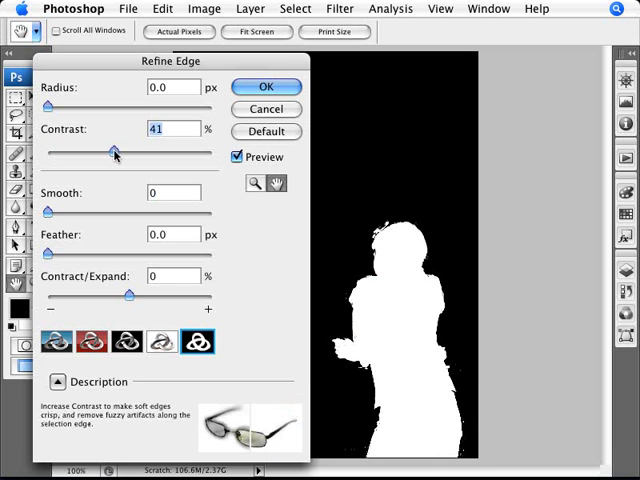
left_click_drag(114, 152, 88, 152)
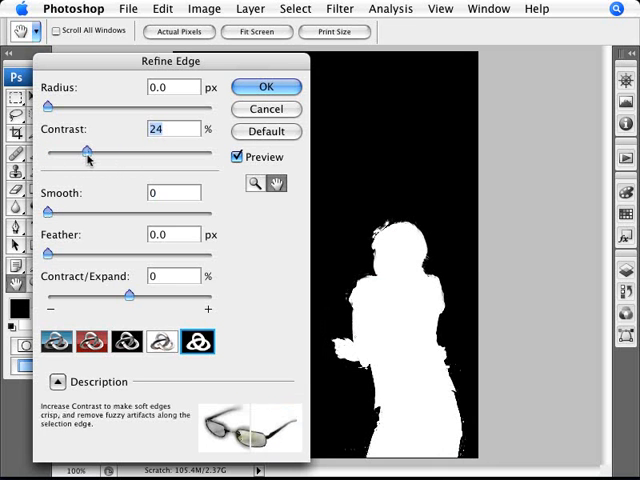
left_click_drag(84, 154, 128, 154)
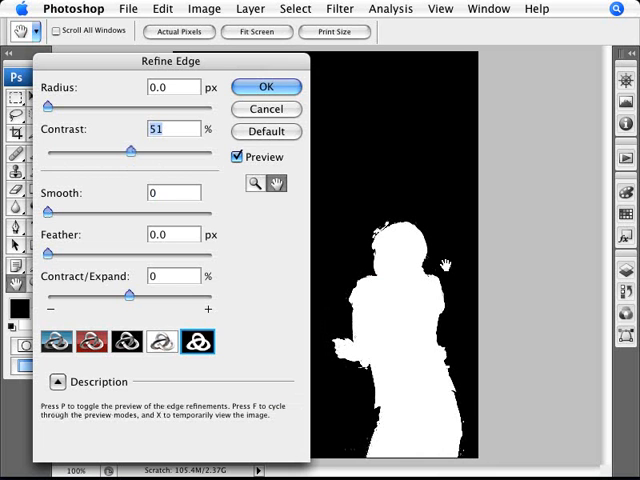
mouse_move(398, 318)
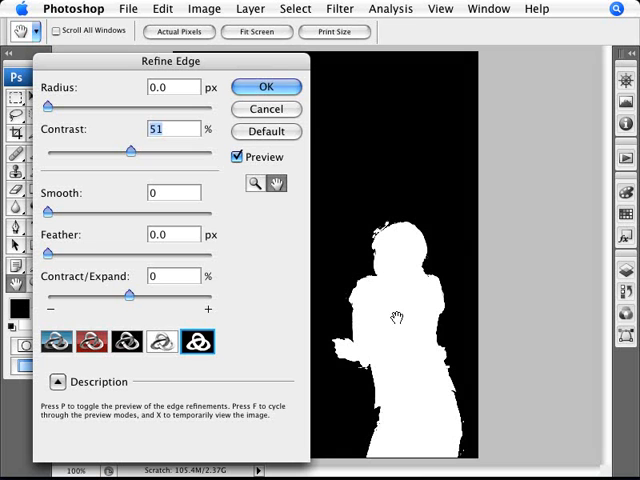
mouse_move(336, 430)
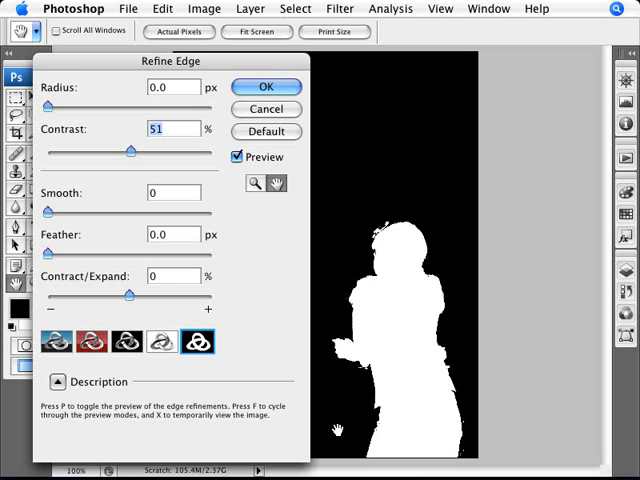
mouse_move(352, 272)
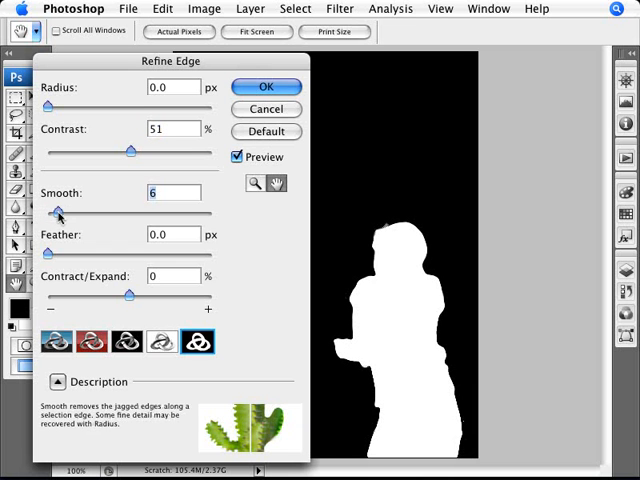
Try heavy edge smoothing, then settle the Smooth value at 6
left_click_drag(58, 214, 72, 214)
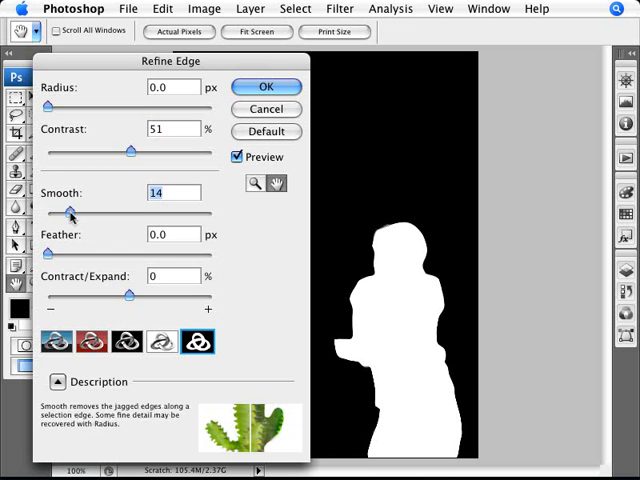
left_click_drag(70, 212, 112, 212)
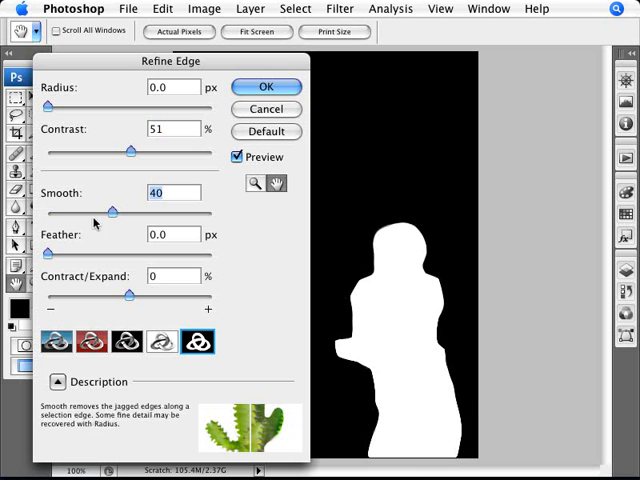
mouse_move(112, 212)
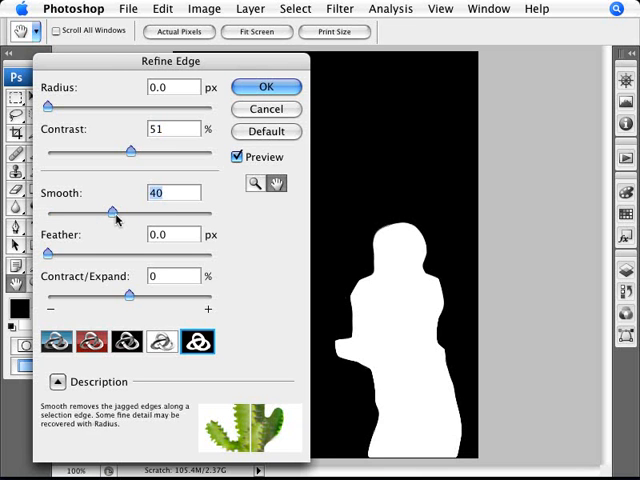
left_click_drag(114, 210, 72, 216)
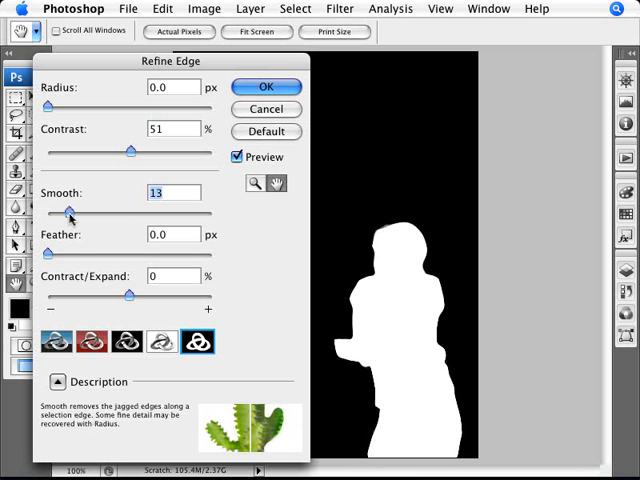
left_click_drag(70, 212, 58, 212)
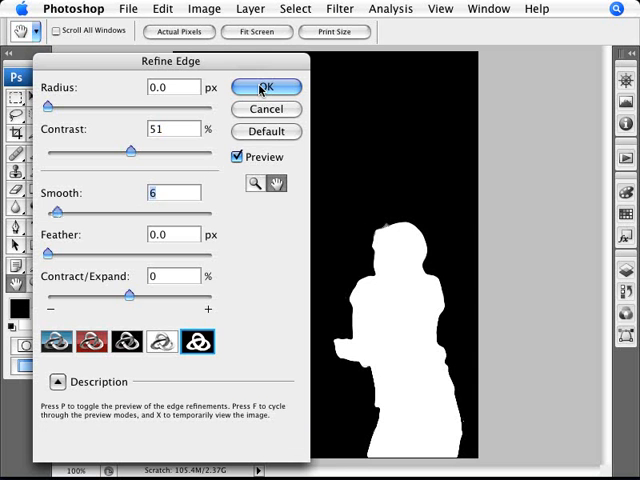
Accept the refined edge and reveal the silhouette layer for stroking
left_click(264, 88)
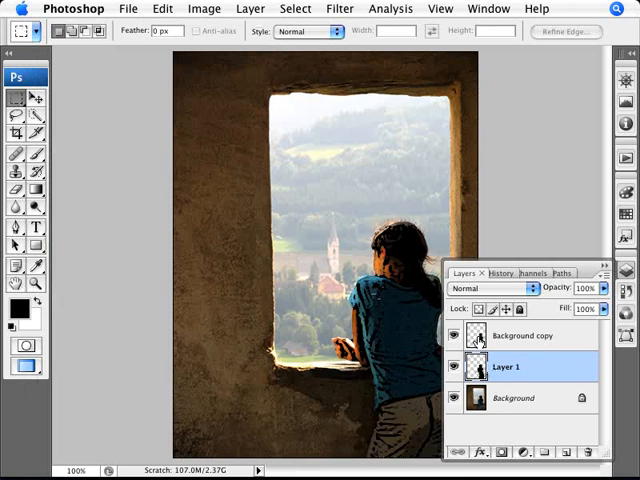
left_click(458, 336)
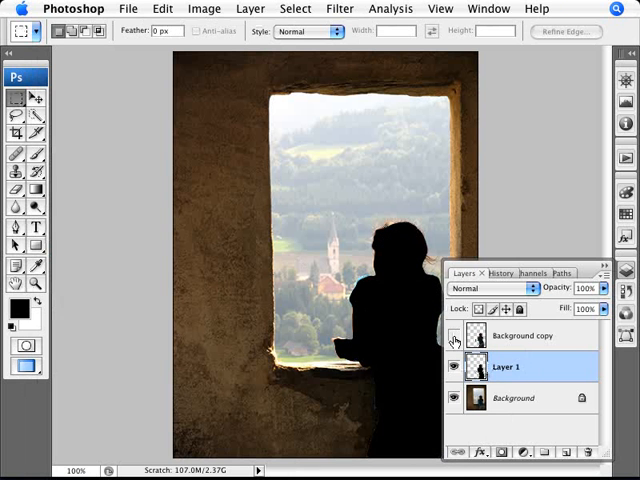
left_click(456, 336)
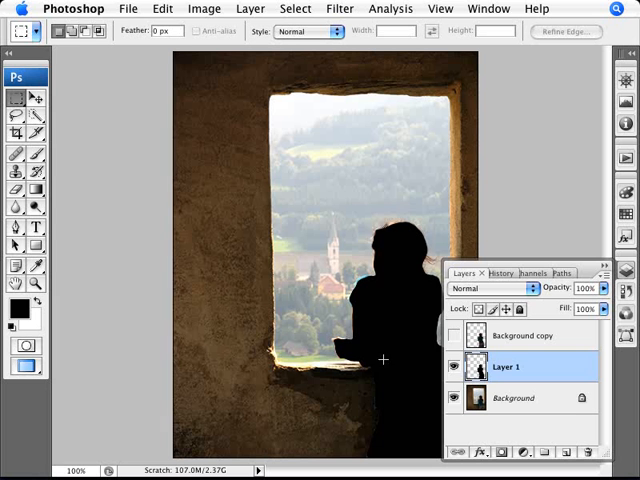
left_click(456, 336)
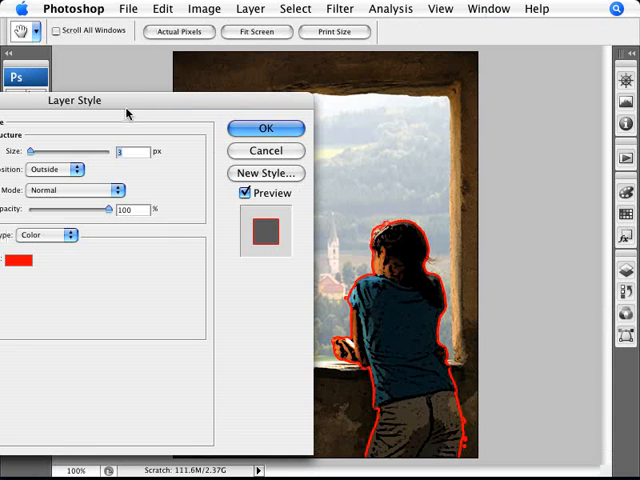
Make the stroke black, positioned outside the girl's edge, and apply the layer style
left_click(18, 260)
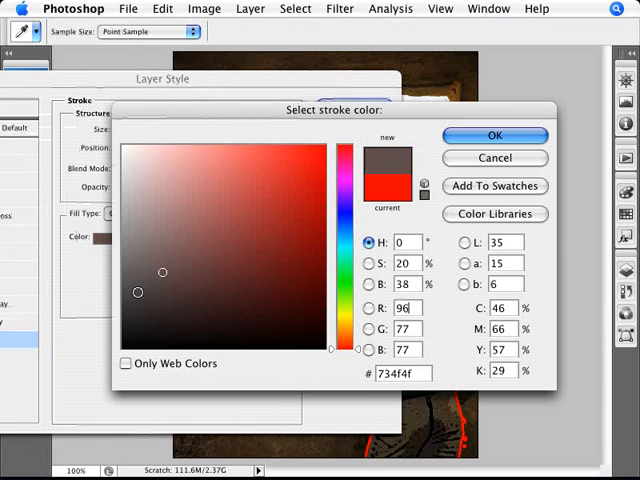
left_click(492, 136)
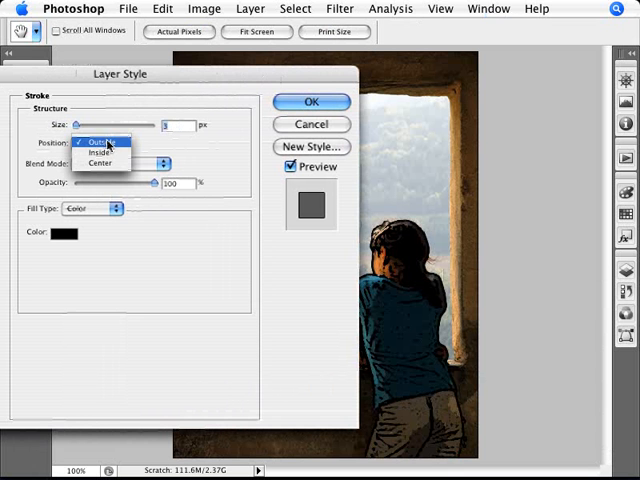
mouse_move(110, 154)
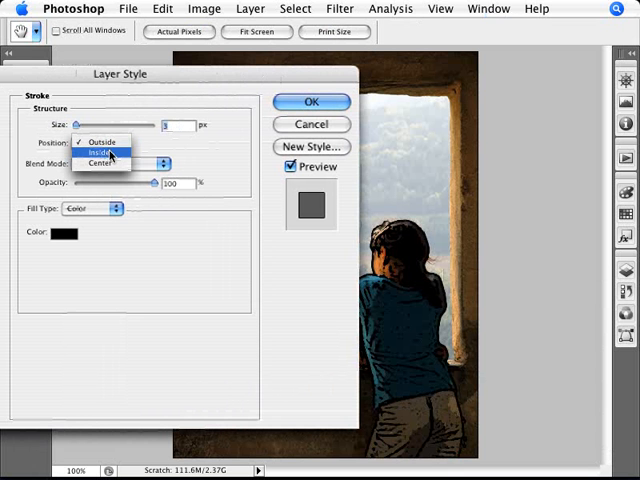
left_click(108, 164)
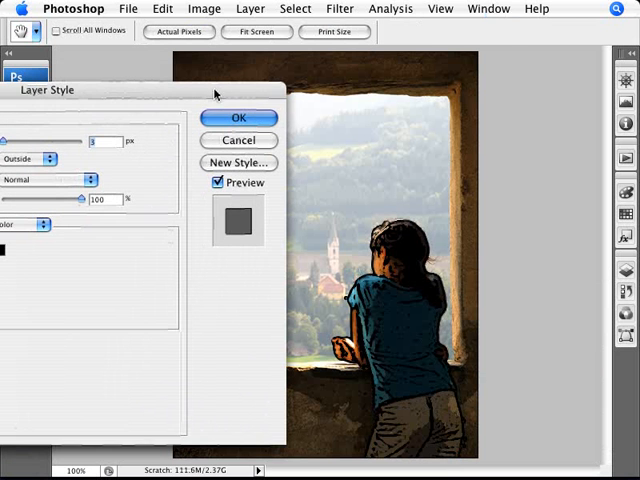
left_click(238, 118)
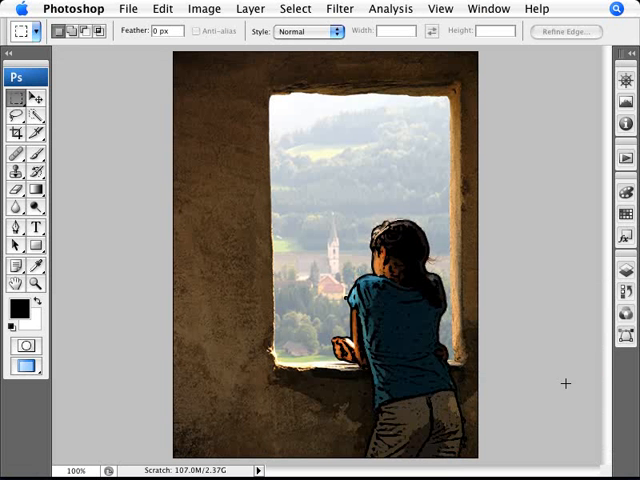